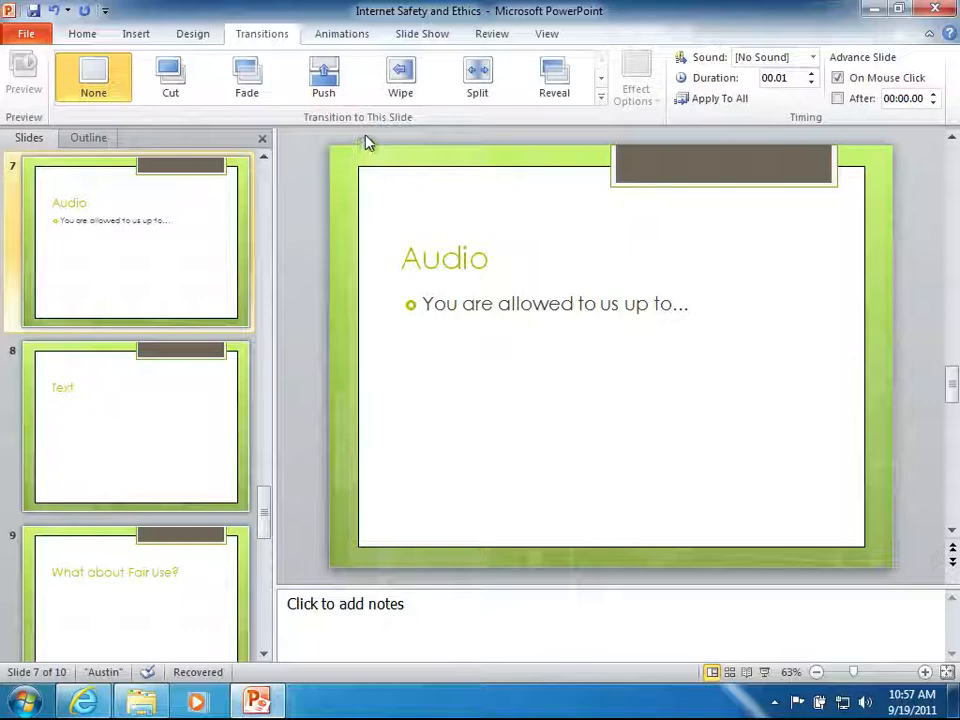
- Apply the Reveal transition with Swing01.wav sound to slide 7
{"action": "left_click", "coordinate": [554, 76]}
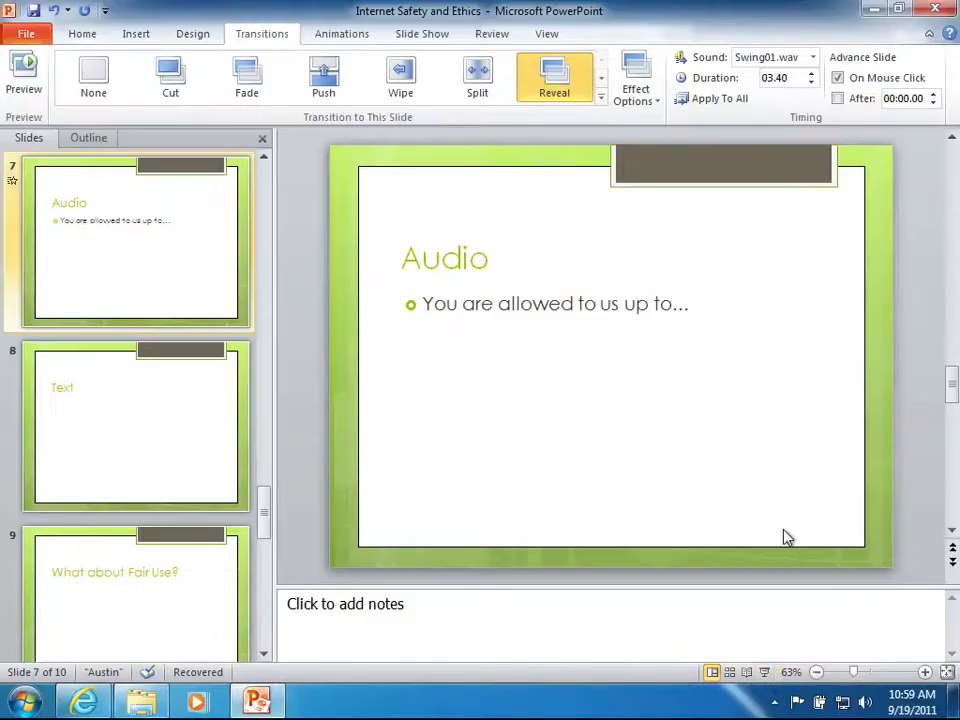
- Insert an audio clip from file onto the Audio slide
{"action": "left_click", "coordinate": [136, 32]}
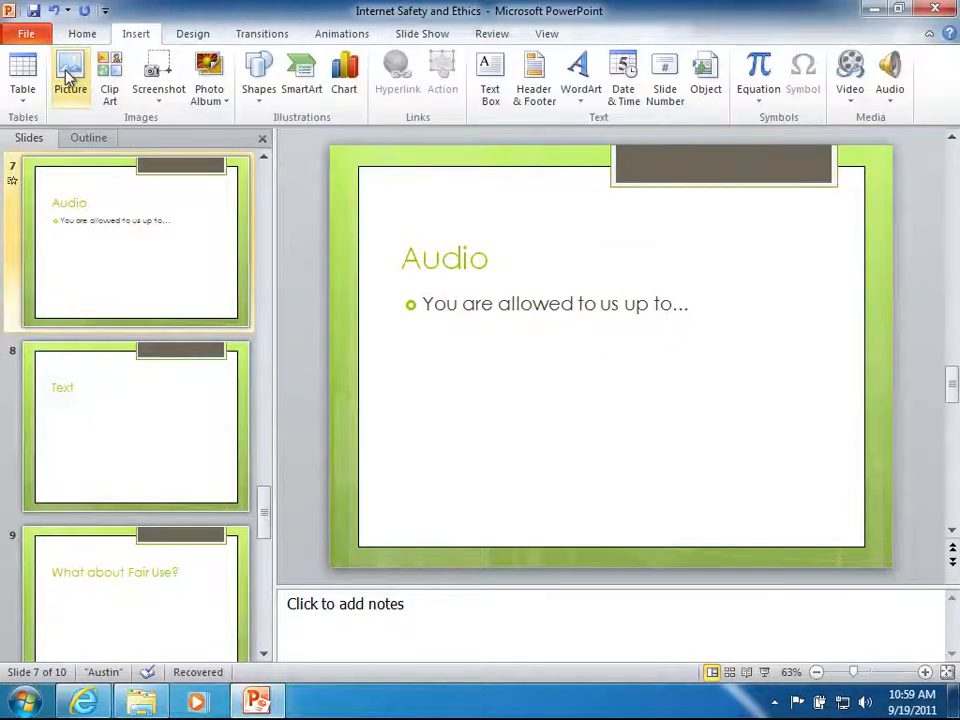
{"action": "left_click", "coordinate": [70, 76]}
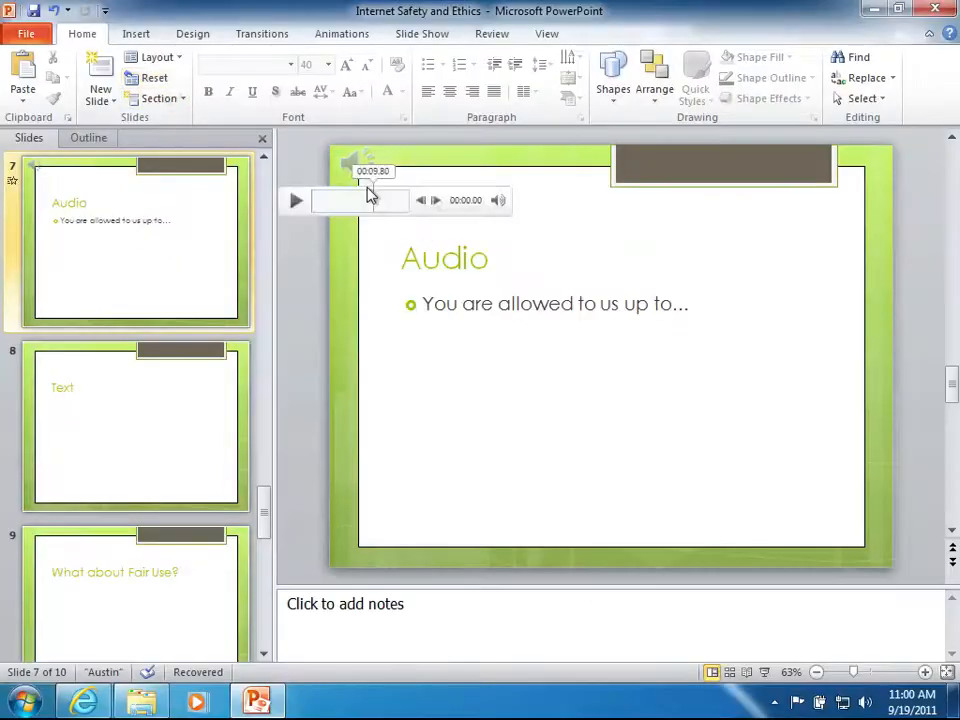
- Show the audio clip's Start playback choices
{"action": "left_click", "coordinate": [546, 64]}
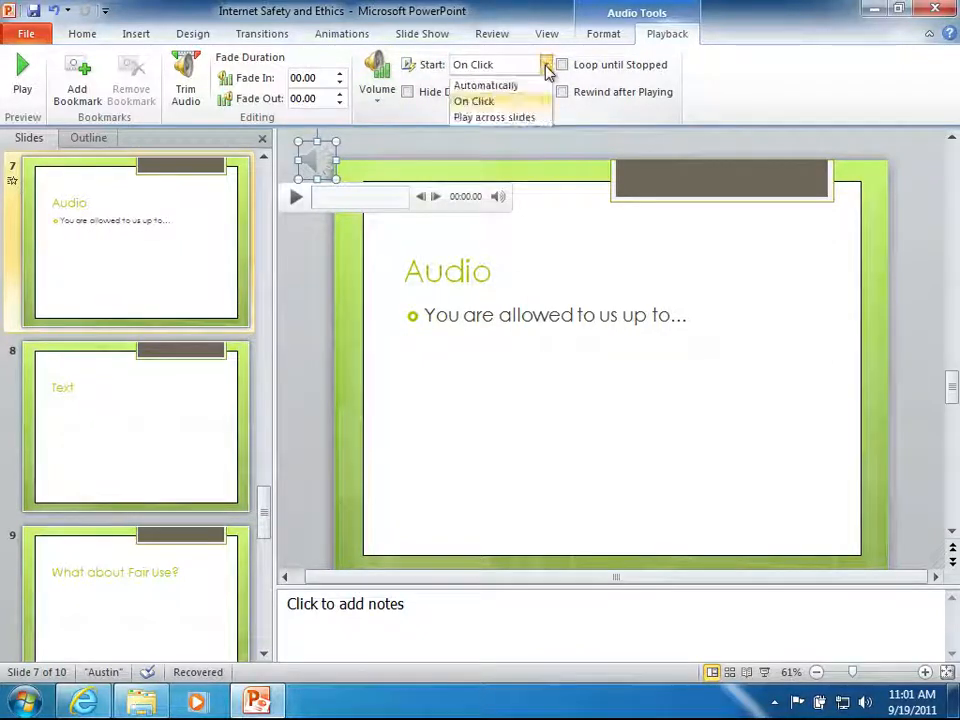
- Set the audio clip to play automatically across slides
{"action": "left_click", "coordinate": [340, 32]}
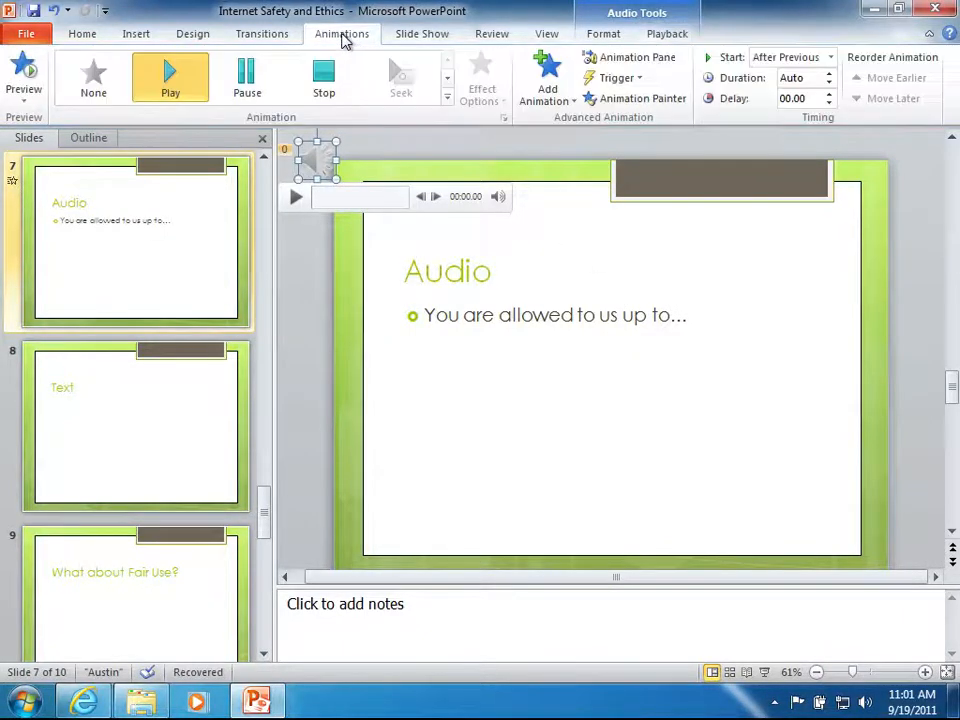
- Show the Animation Pane and the clip's Play Audio effect options
{"action": "left_click", "coordinate": [632, 56]}
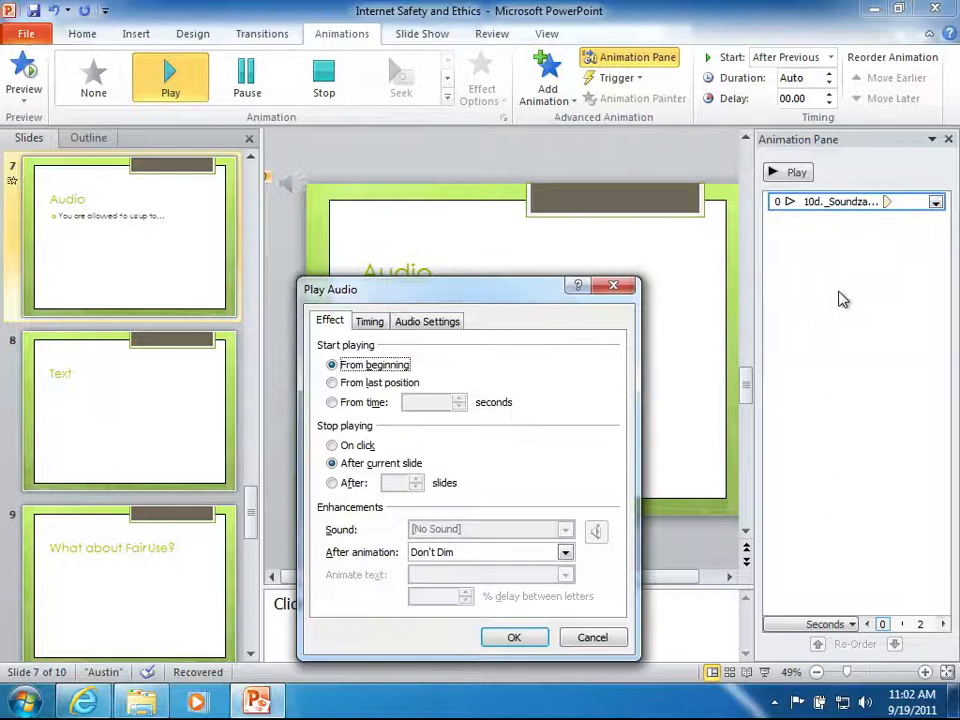
{"action": "left_click", "coordinate": [368, 320]}
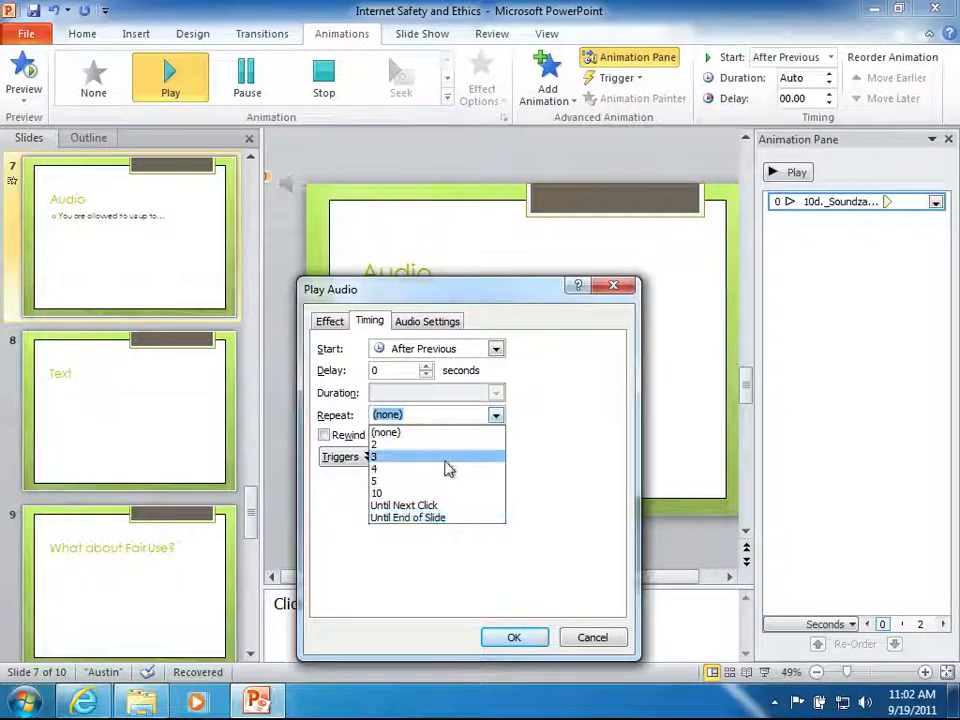
- Review the clip's Audio Settings showing a 00:15 total playing time
{"action": "left_click", "coordinate": [428, 320]}
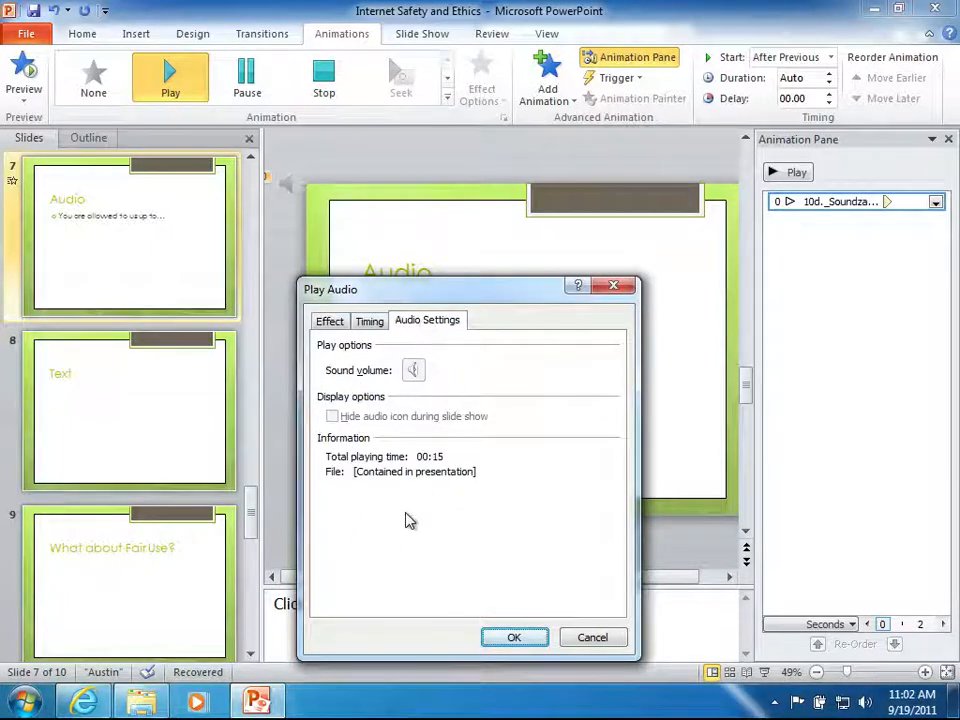